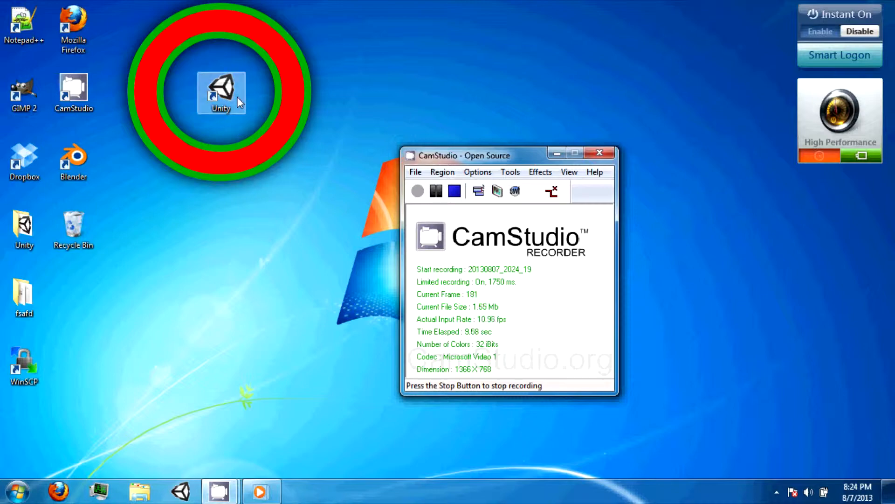
# Step: Launch Unity from its desktop shortcut to bring up the Project Wizard
pyautogui.doubleClick(221, 91)
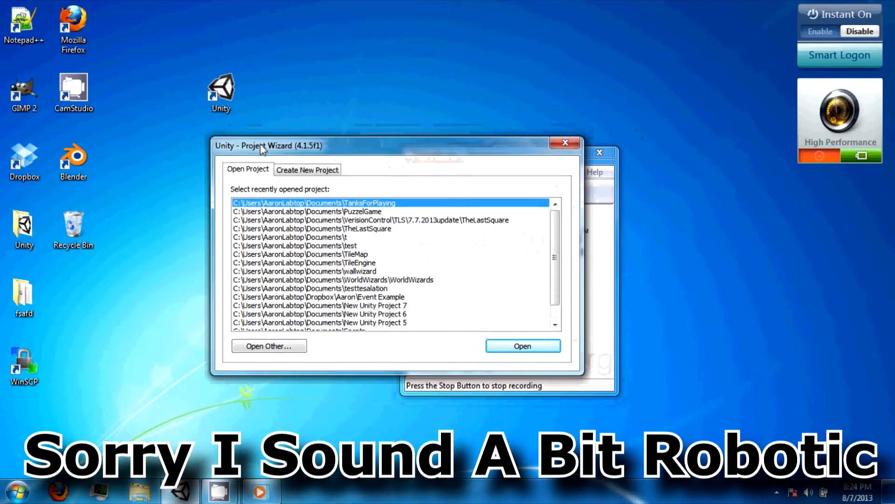
# Step: Name the new project location ProbablyOurNextGame and browse the package list, leaving all unchecked
pyautogui.click(307, 169)
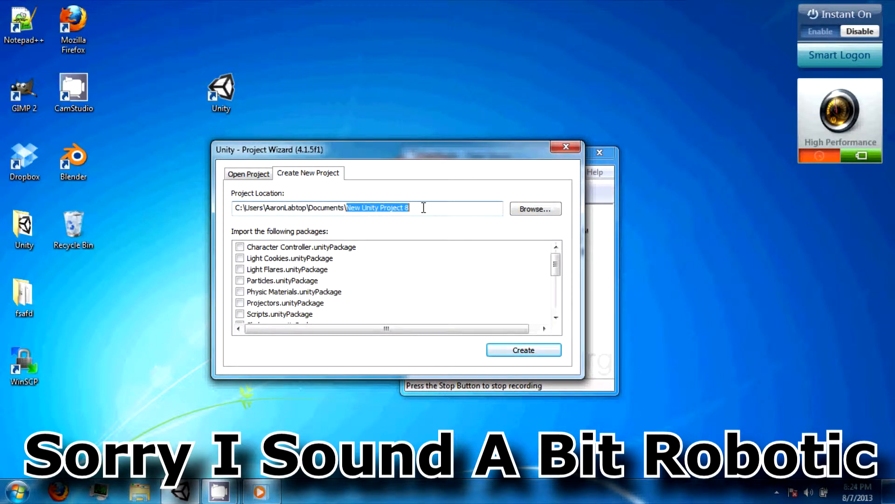
pyautogui.write('ProbablyOurNex')
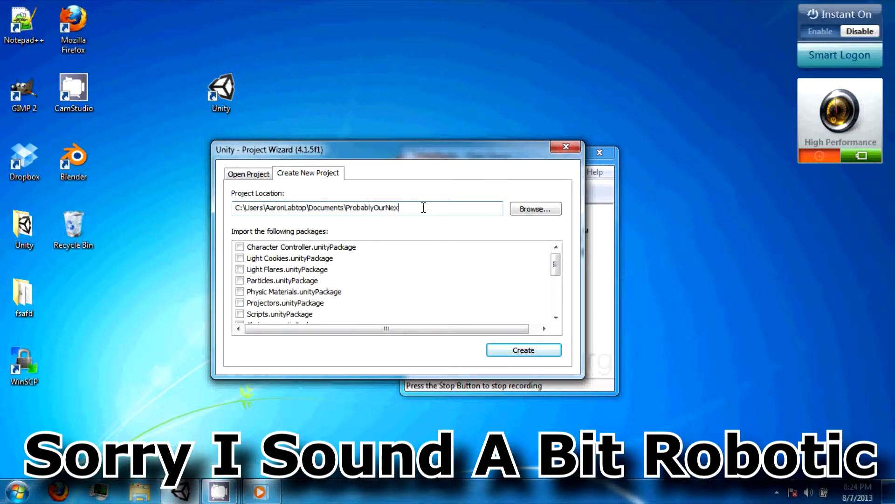
pyautogui.write('tGame')
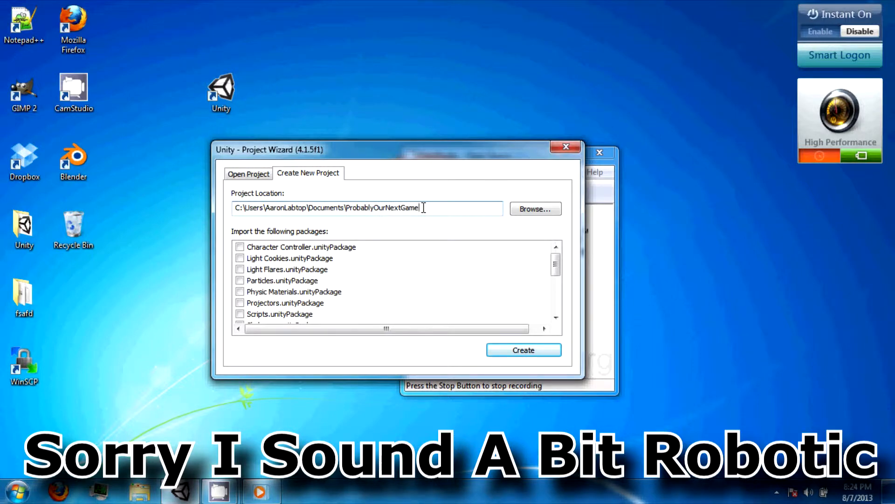
pyautogui.scroll(-3)
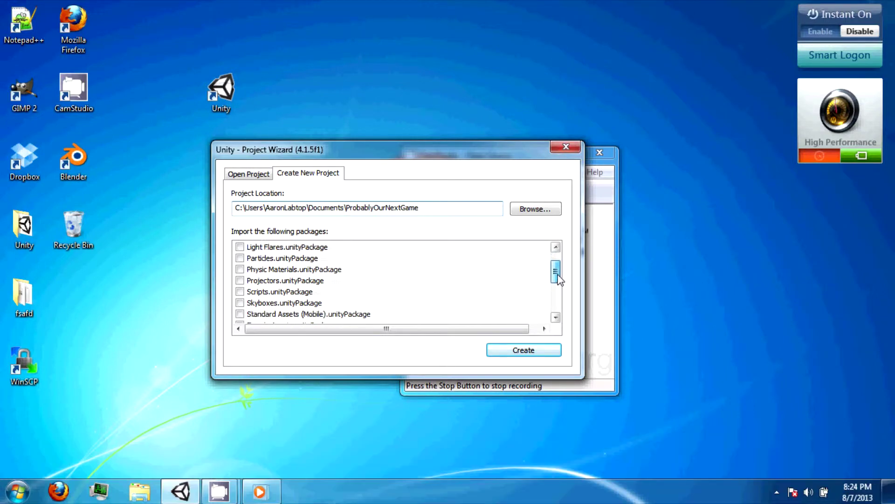
pyautogui.scroll(3)
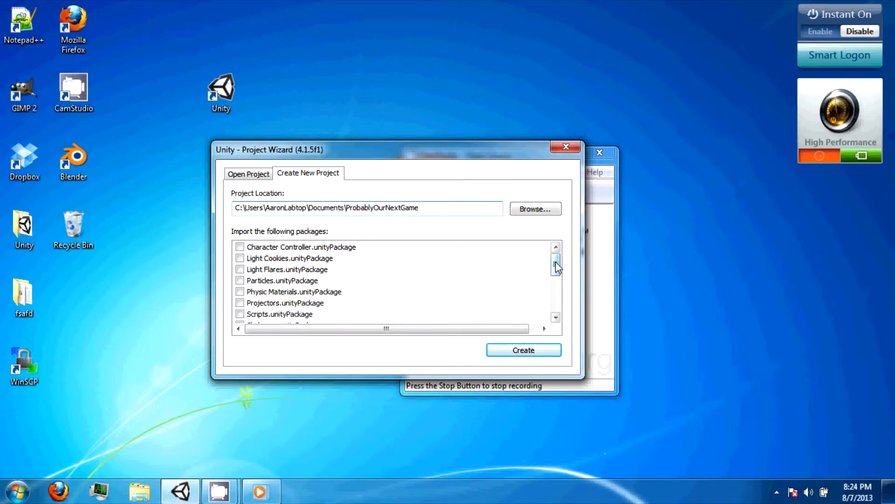
pyautogui.scroll(-3)
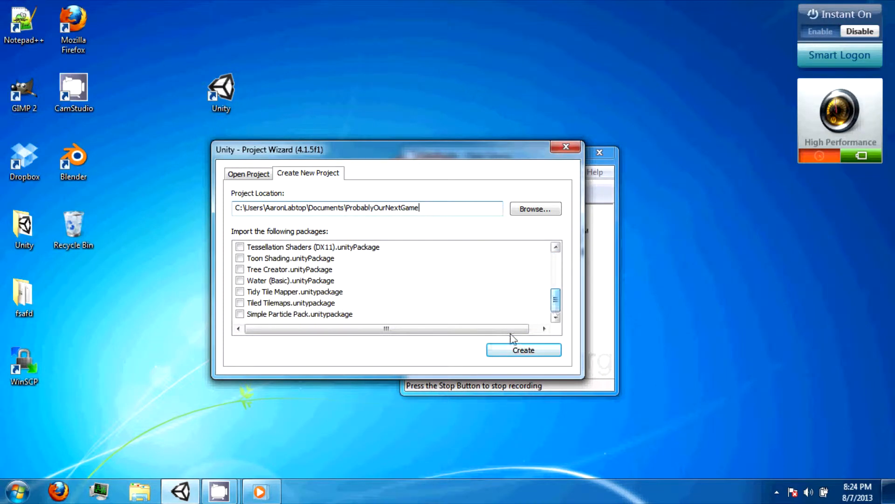
pyautogui.scroll(3)
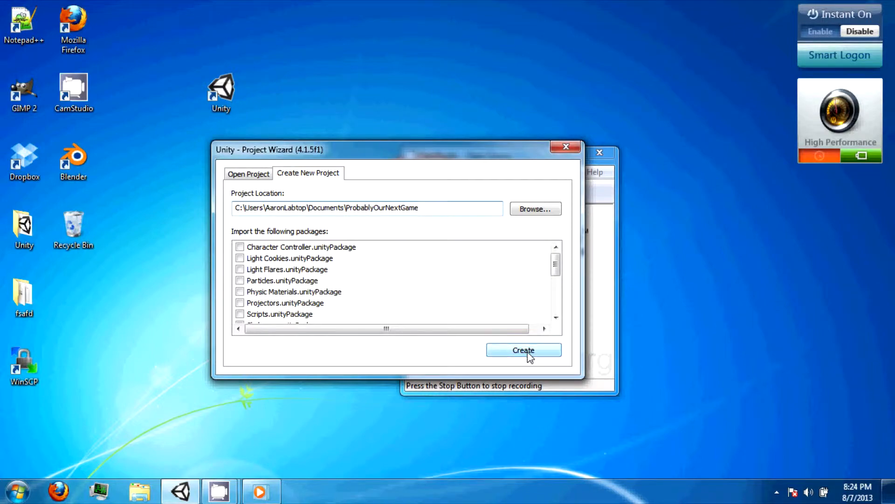
# Step: Create the ProbablyOurNextGame project, then toggle the welcome window's Show at Startup off and on
pyautogui.click(523, 349)
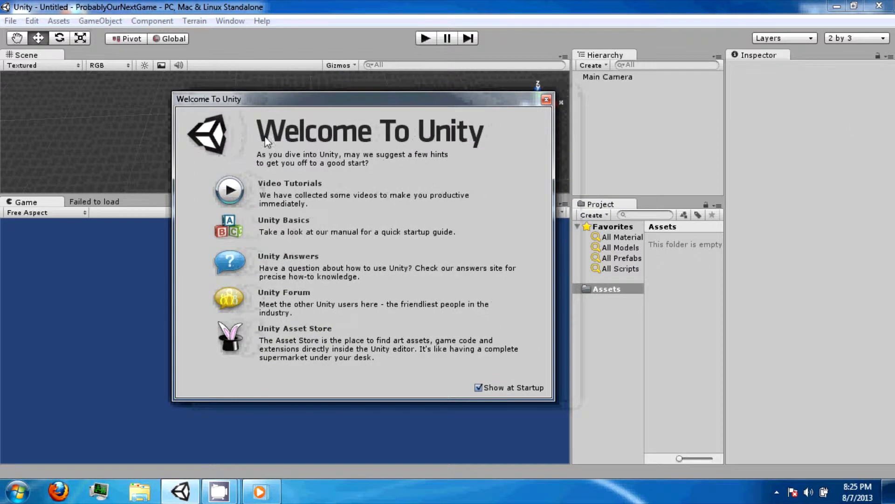
pyautogui.moveTo(354, 197)
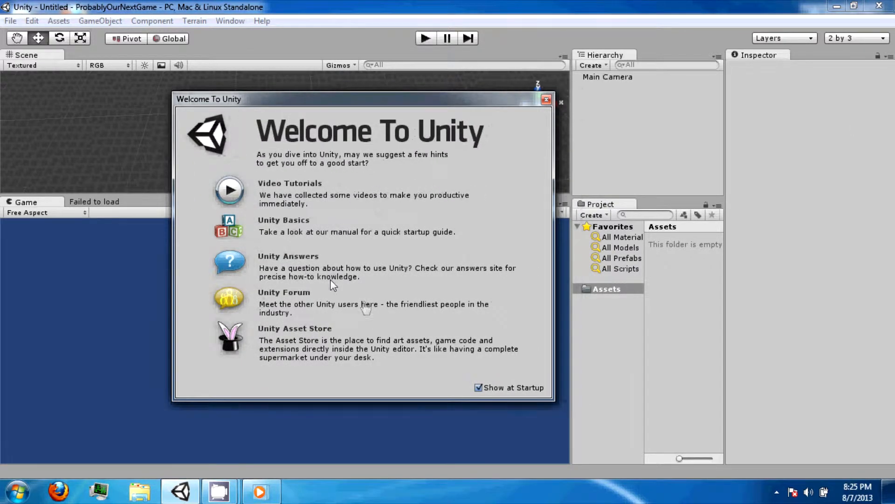
pyautogui.moveTo(326, 298)
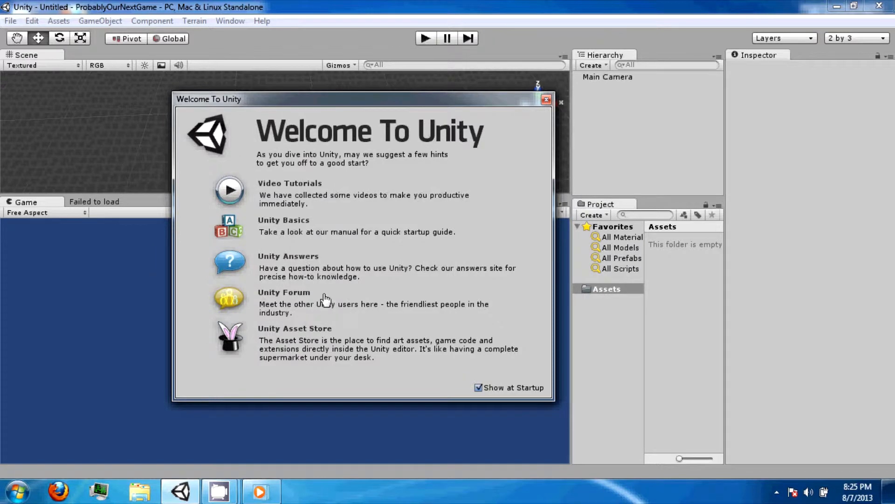
pyautogui.moveTo(302, 267)
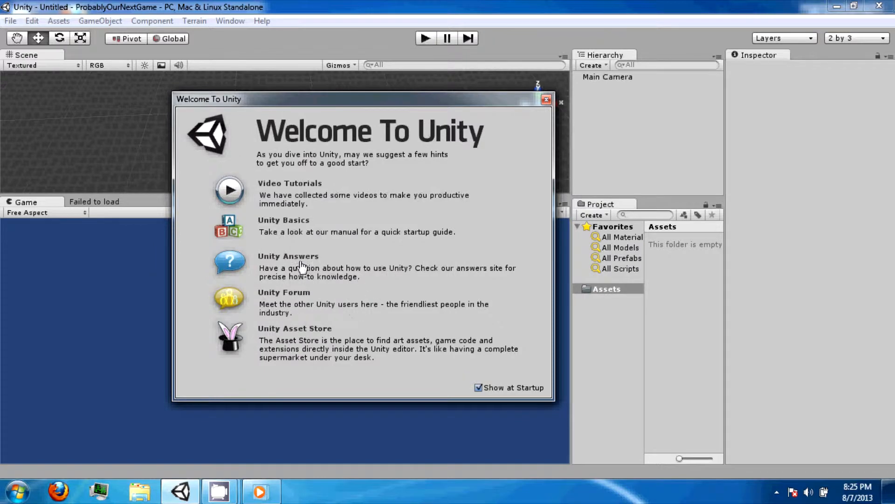
pyautogui.moveTo(483, 389)
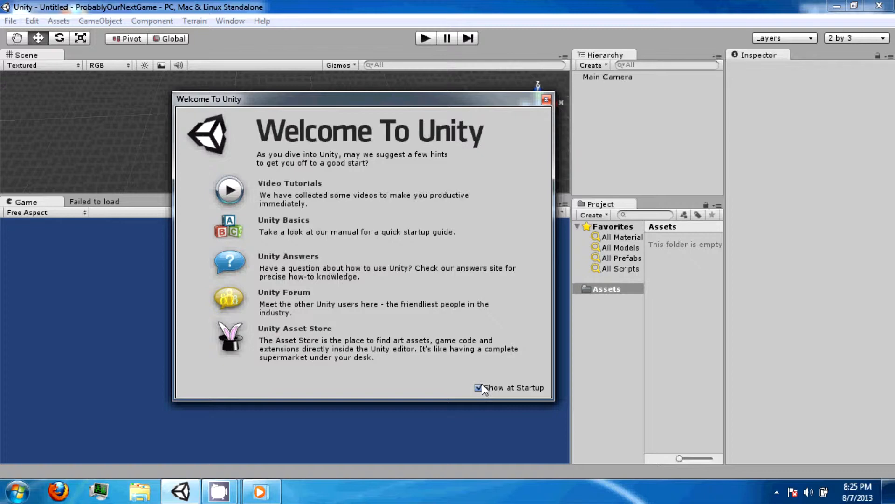
pyautogui.click(479, 387)
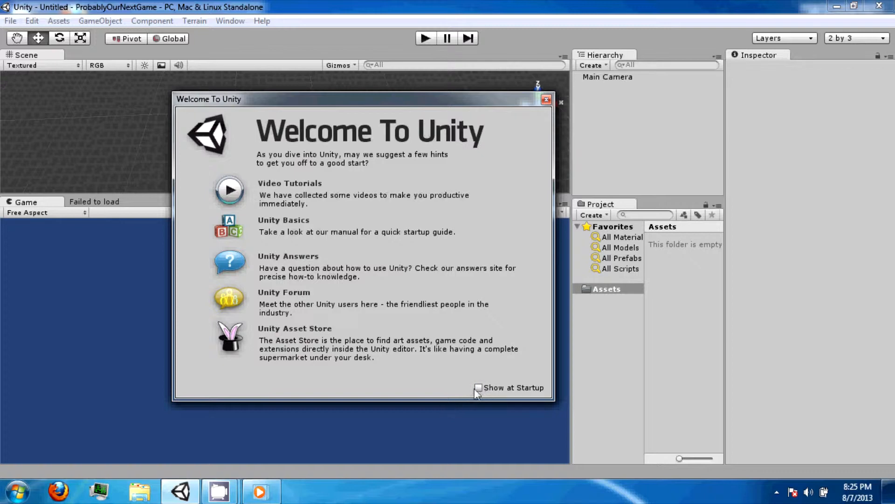
pyautogui.click(478, 387)
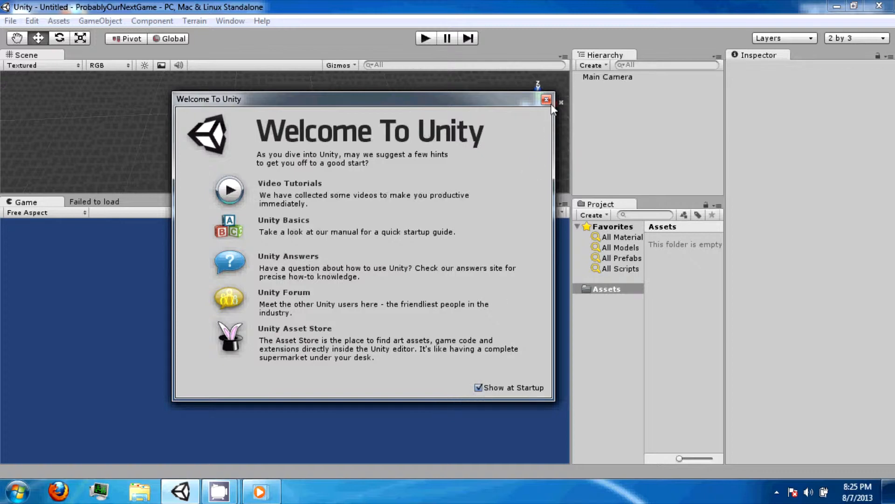
# Step: Close the Welcome To Unity window
pyautogui.click(10, 21)
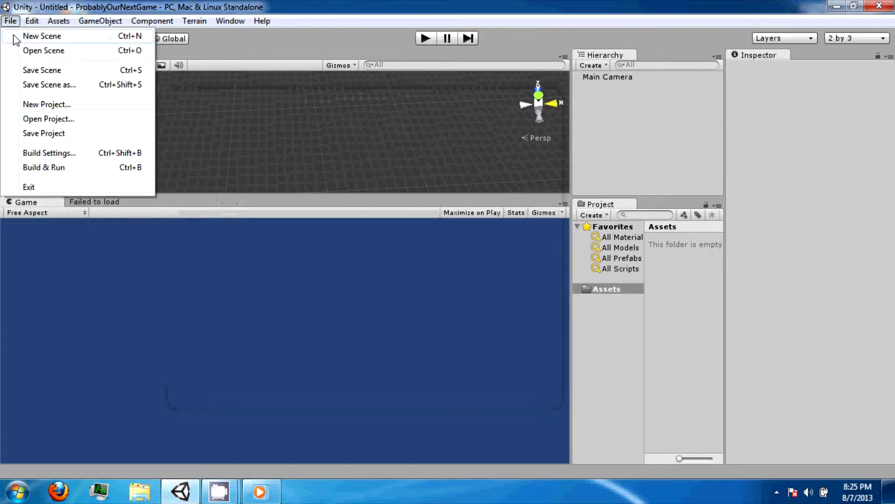
pyautogui.moveTo(71, 132)
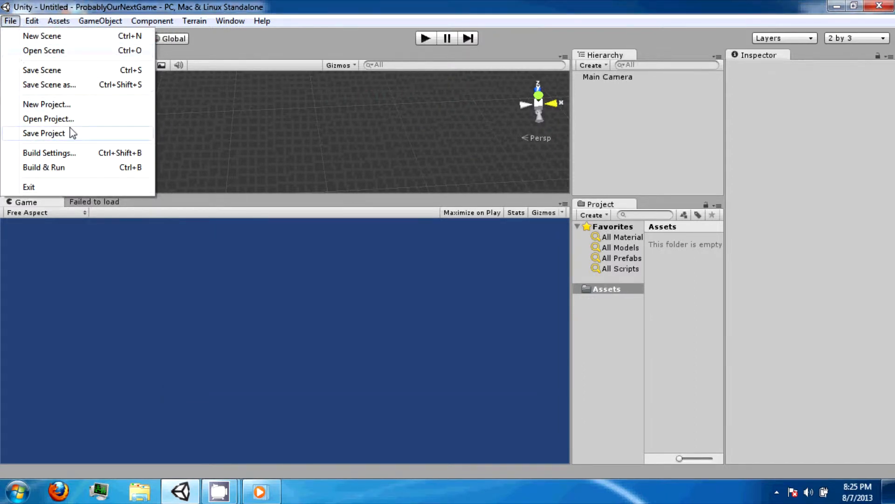
pyautogui.moveTo(61, 157)
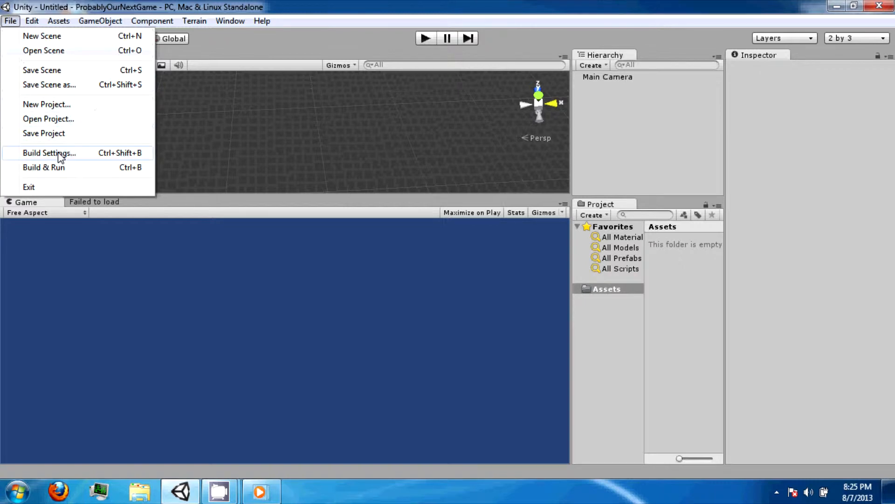
# Step: Switch the build platform to Web Player in Build Settings, then inspect Flash Player
pyautogui.click(48, 153)
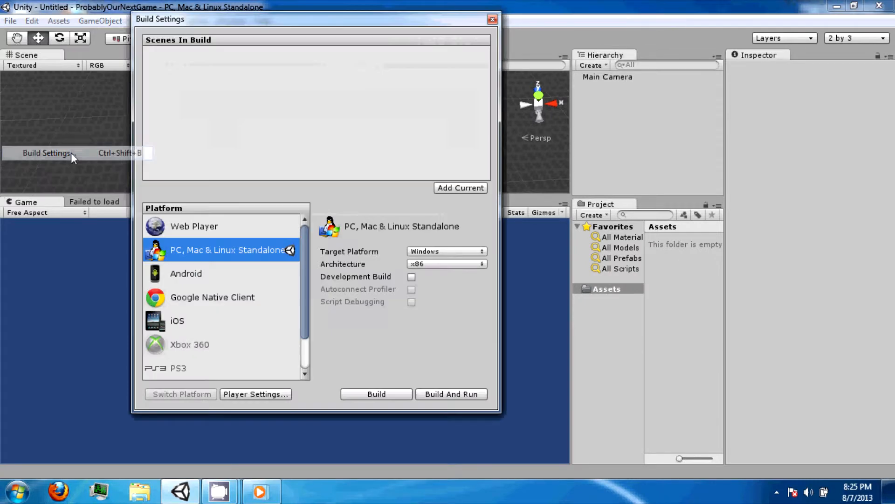
pyautogui.moveTo(160, 18); pyautogui.dragTo(169, 31)
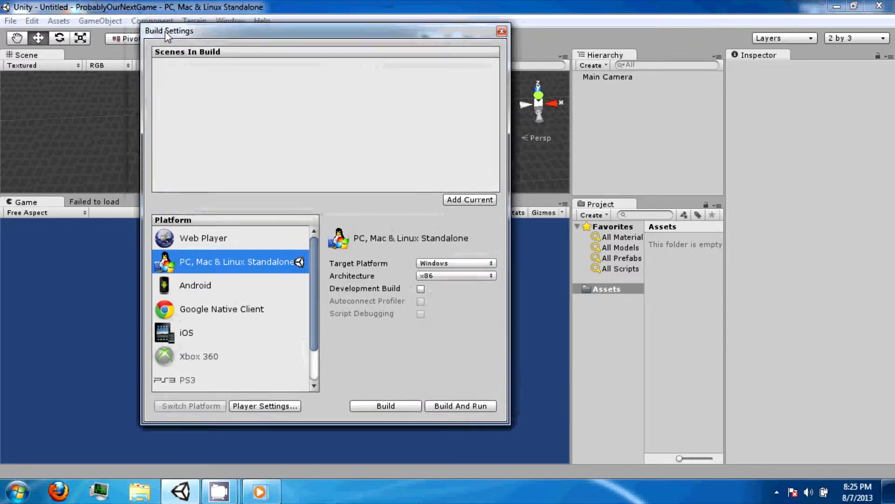
pyautogui.click(203, 237)
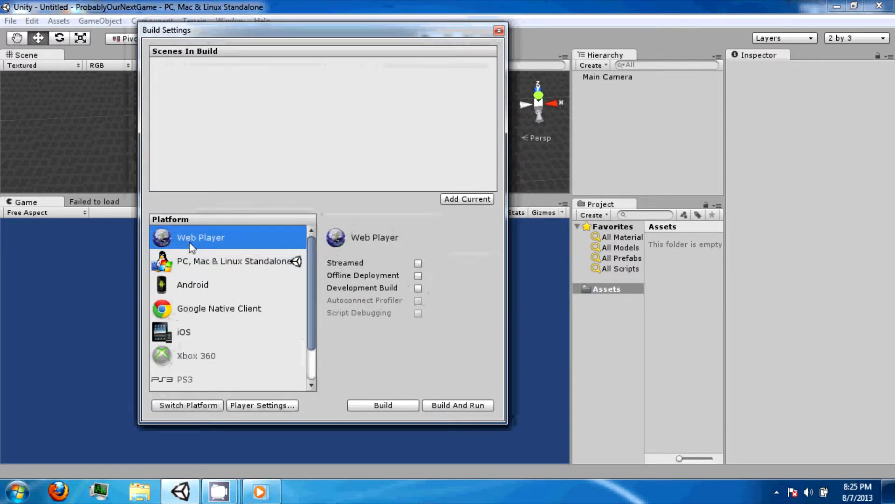
pyautogui.click(187, 405)
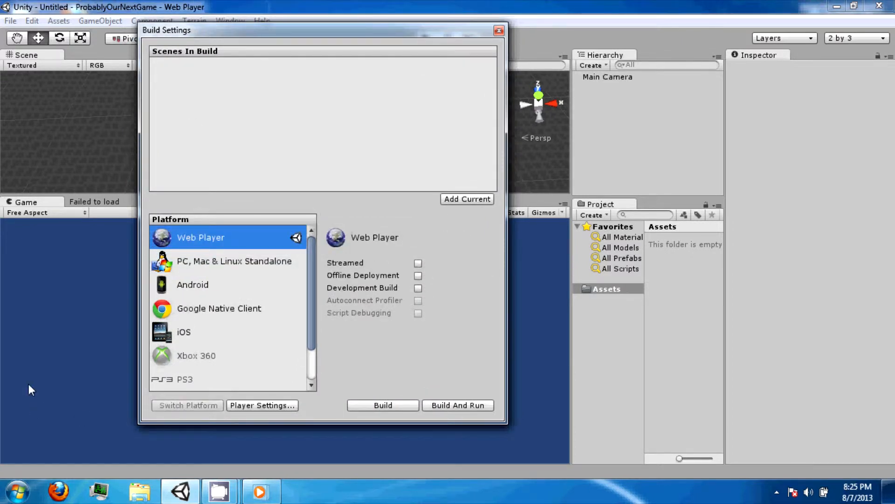
pyautogui.moveTo(284, 283)
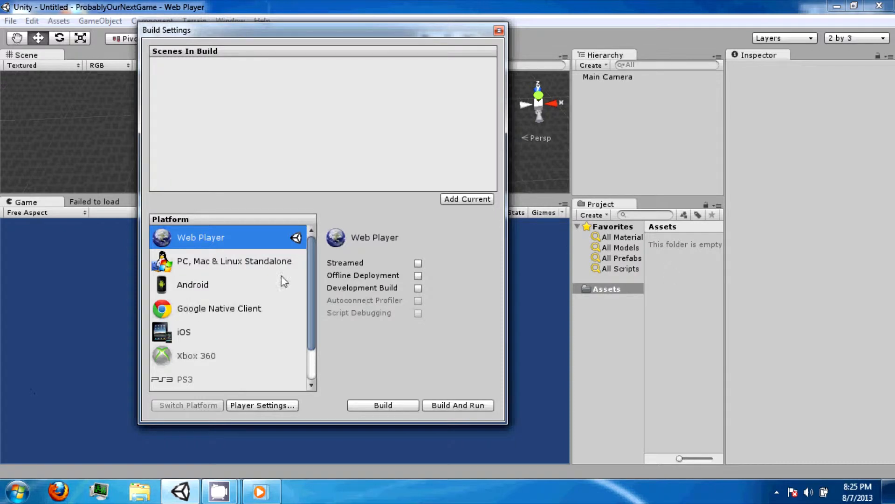
pyautogui.scroll(-3)
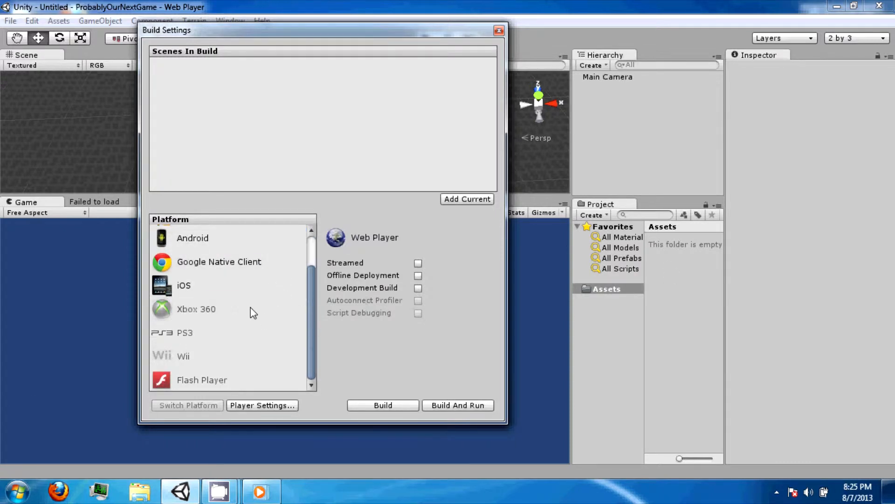
pyautogui.click(184, 332)
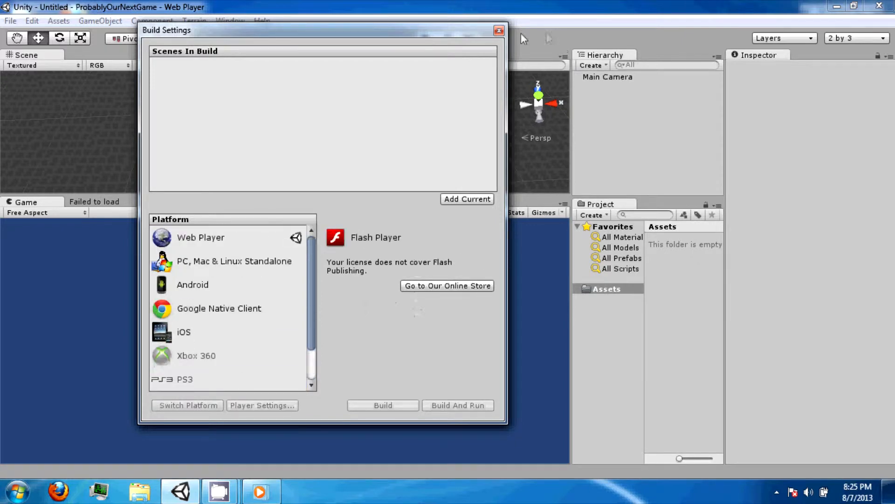
# Step: Browse the Edit menu and its Project Settings submenu, then move to Assets
pyautogui.click(32, 21)
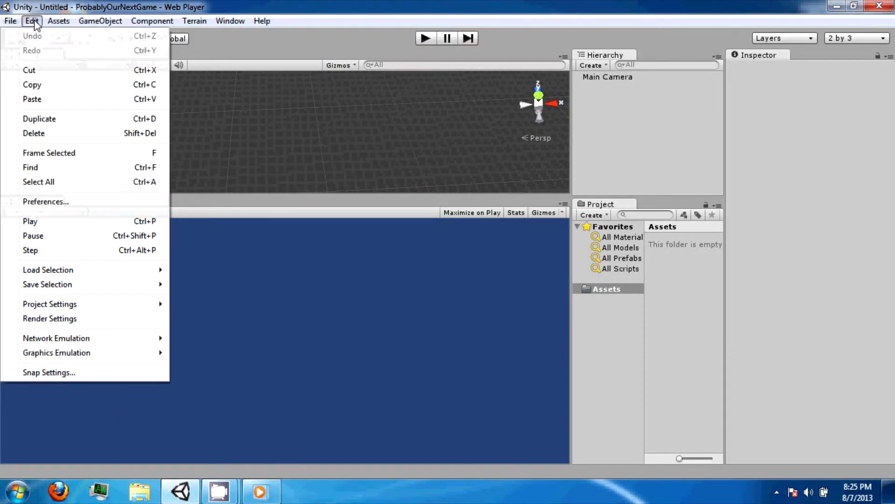
pyautogui.moveTo(51, 38)
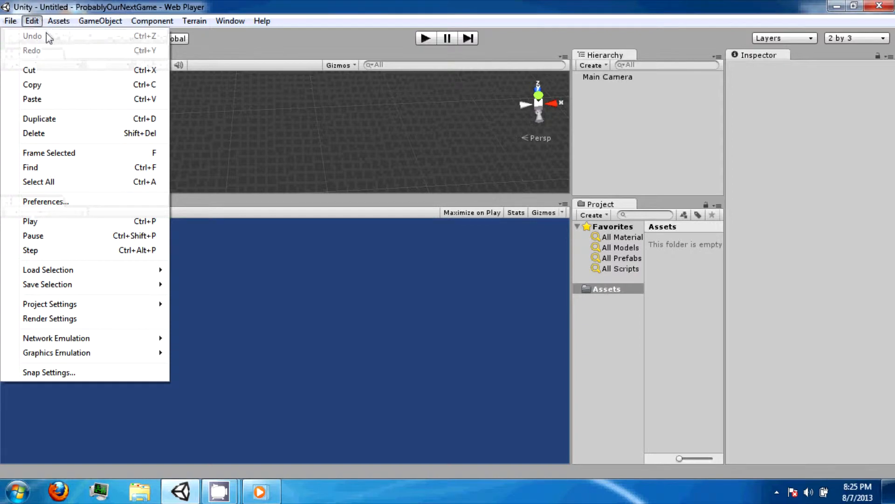
pyautogui.moveTo(51, 98)
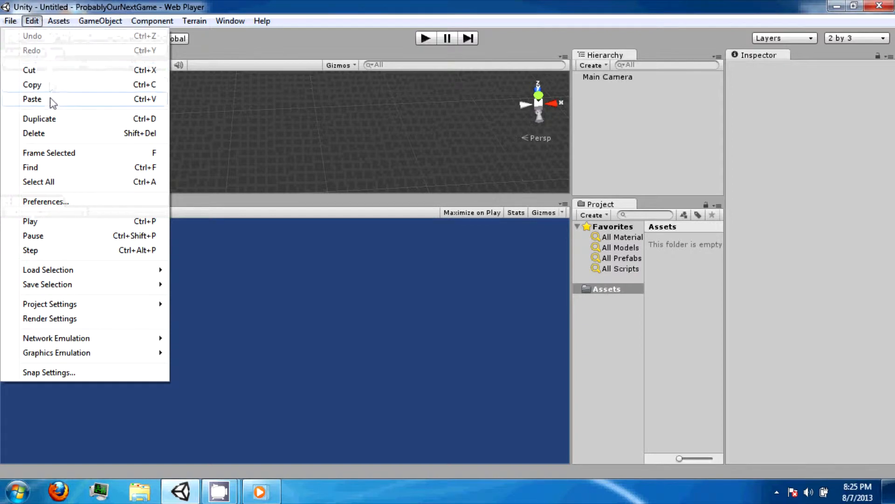
pyautogui.moveTo(48, 133)
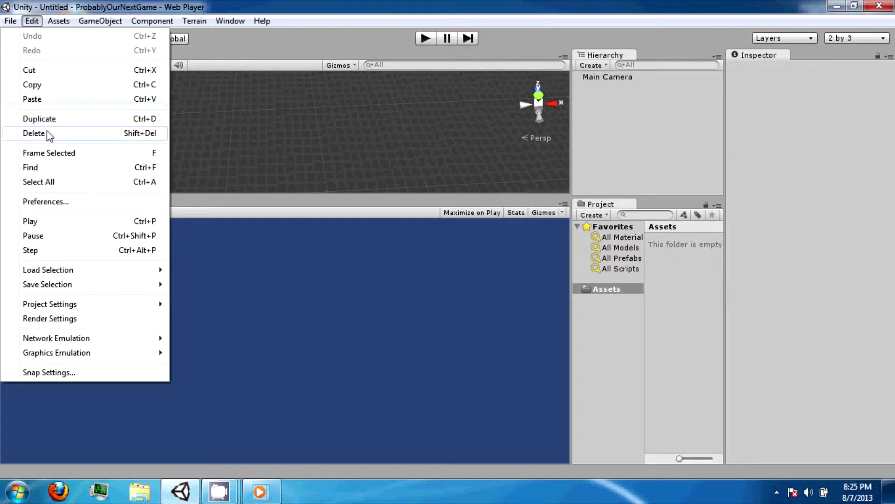
pyautogui.moveTo(57, 303)
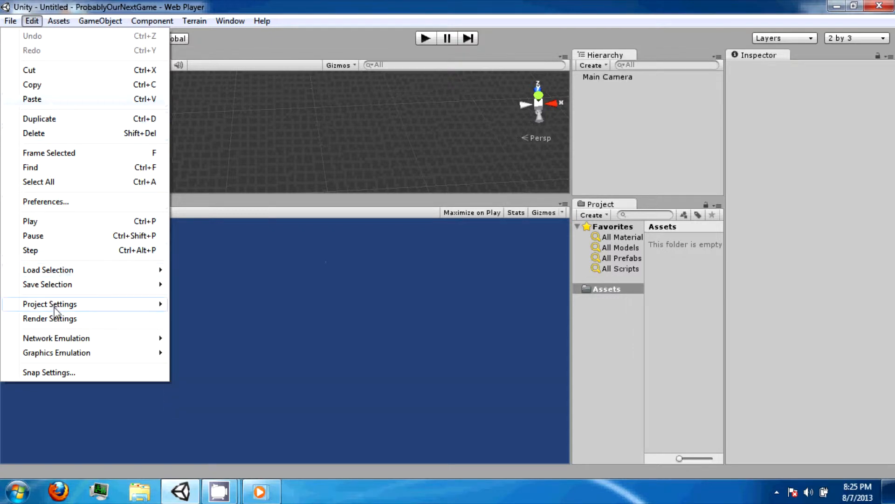
pyautogui.moveTo(59, 318)
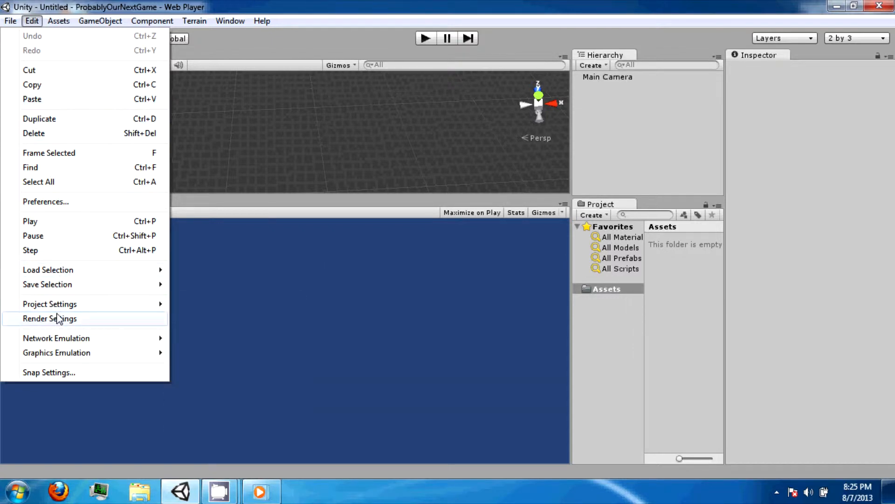
pyautogui.moveTo(49, 303)
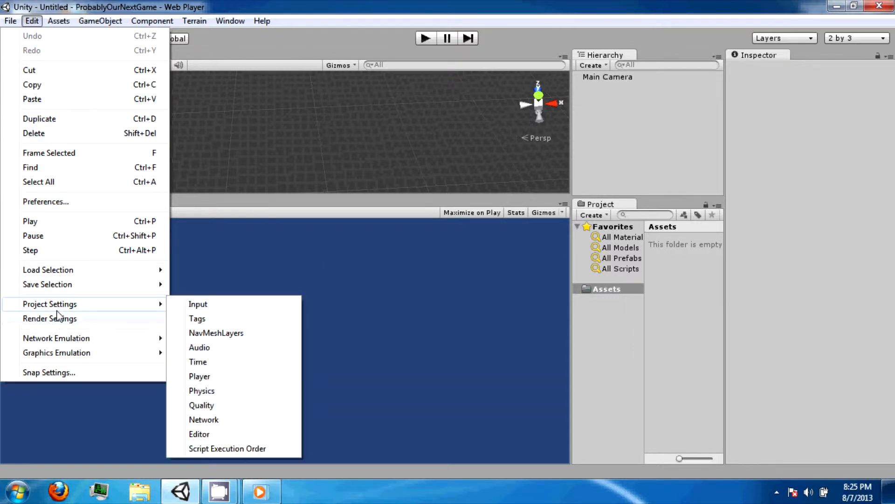
pyautogui.click(59, 21)
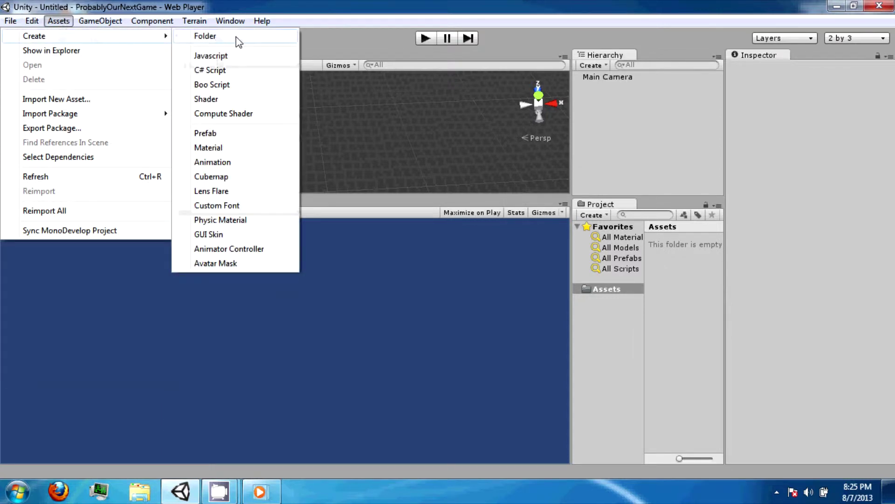
pyautogui.moveTo(208, 147)
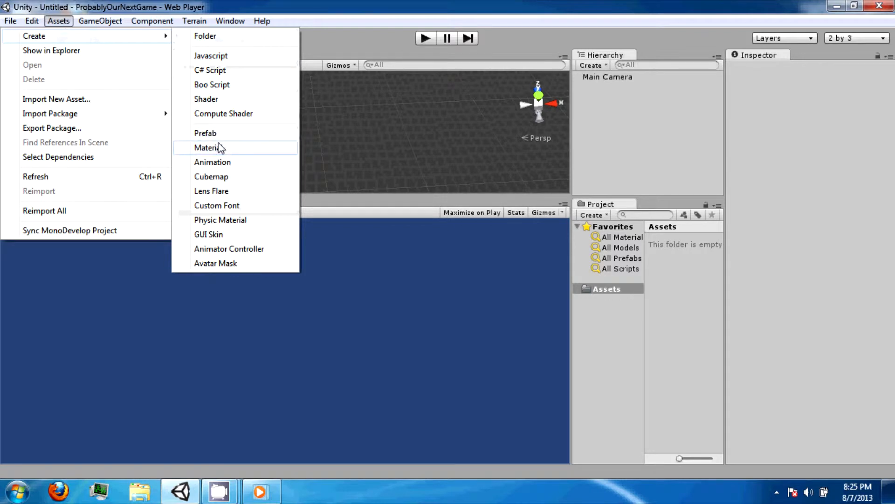
pyautogui.moveTo(233, 219)
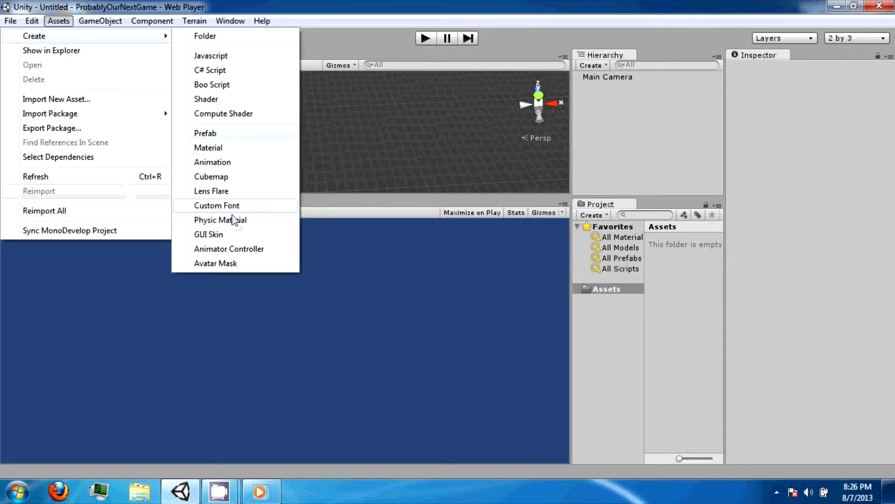
pyautogui.moveTo(50, 113)
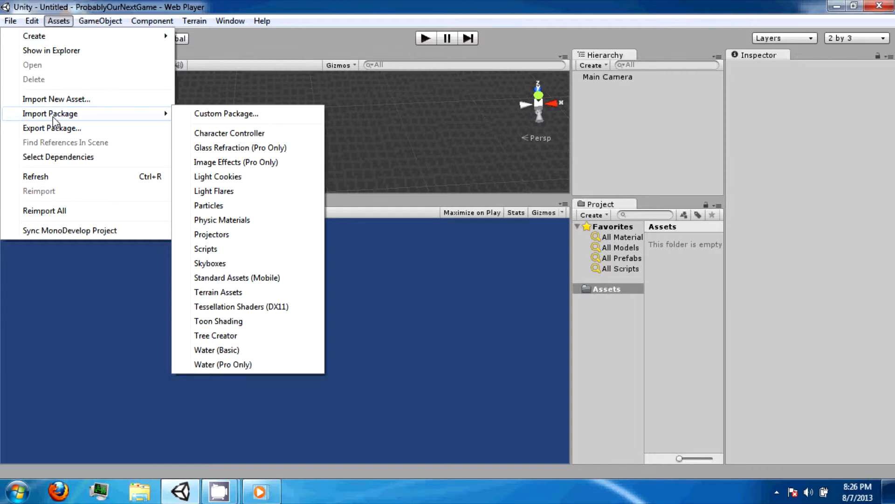
pyautogui.moveTo(51, 128)
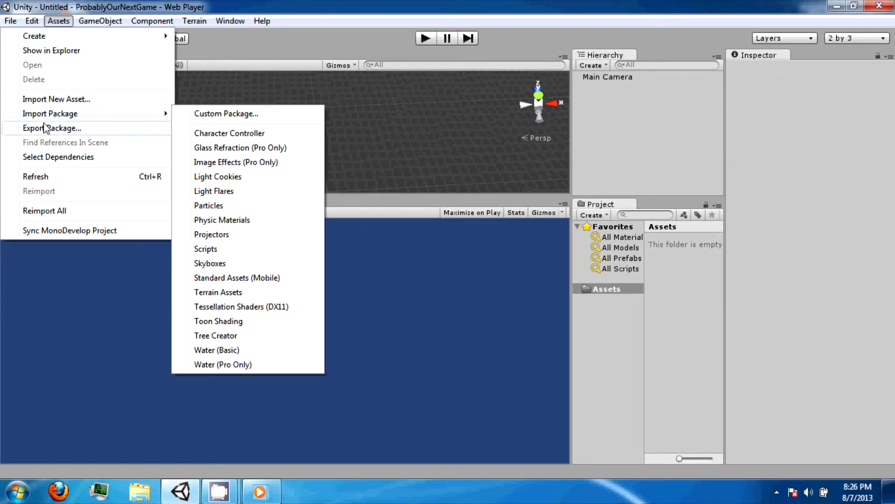
# Step: After browsing the Assets menu, open the GameObject menu
pyautogui.click(99, 20)
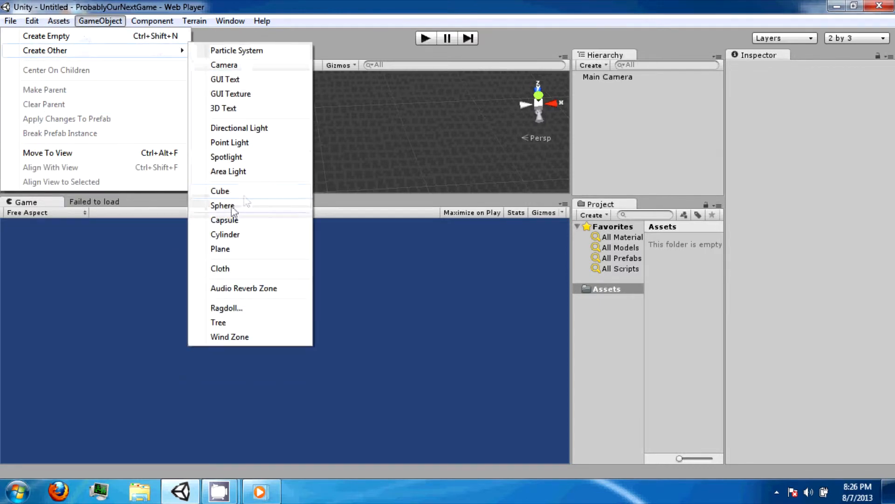
pyautogui.moveTo(239, 128)
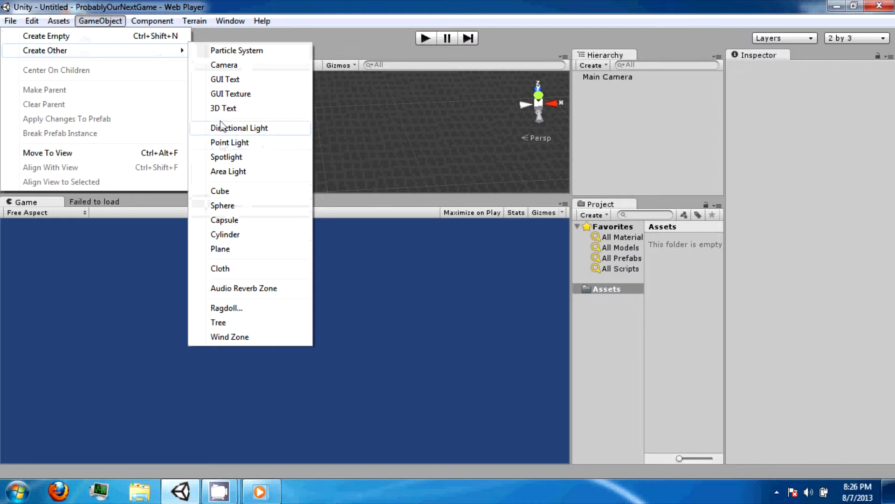
pyautogui.moveTo(240, 83)
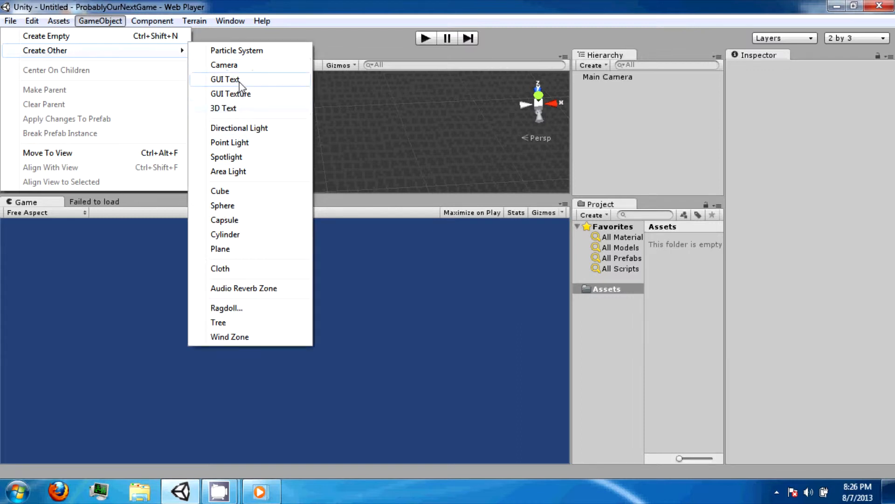
pyautogui.moveTo(242, 65)
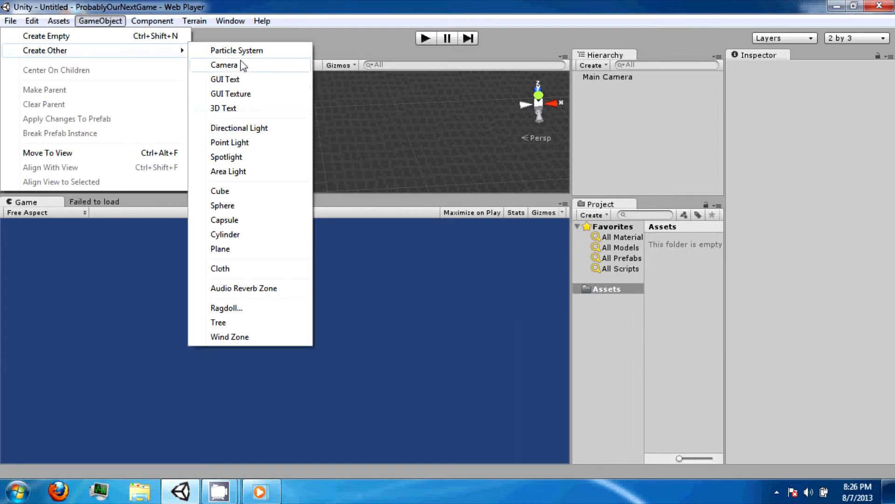
# Step: After browsing GameObject's Create Other list, open the Component menu
pyautogui.click(151, 21)
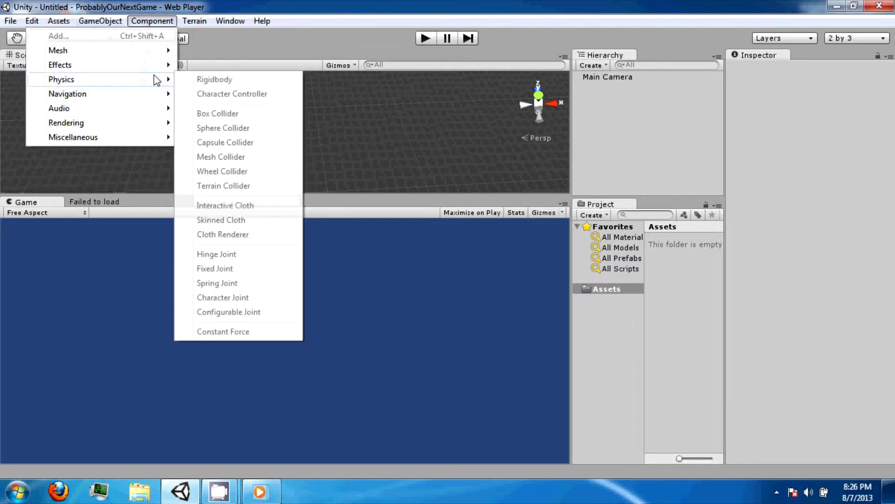
pyautogui.moveTo(206, 83)
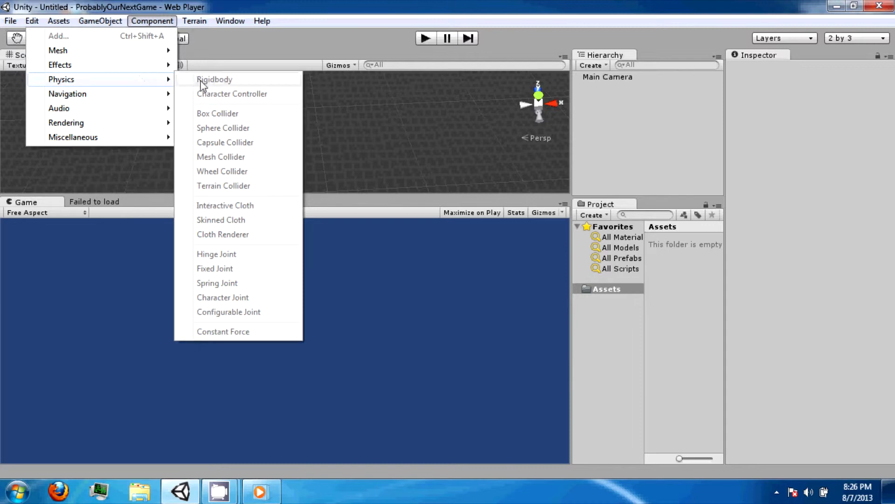
pyautogui.moveTo(199, 139)
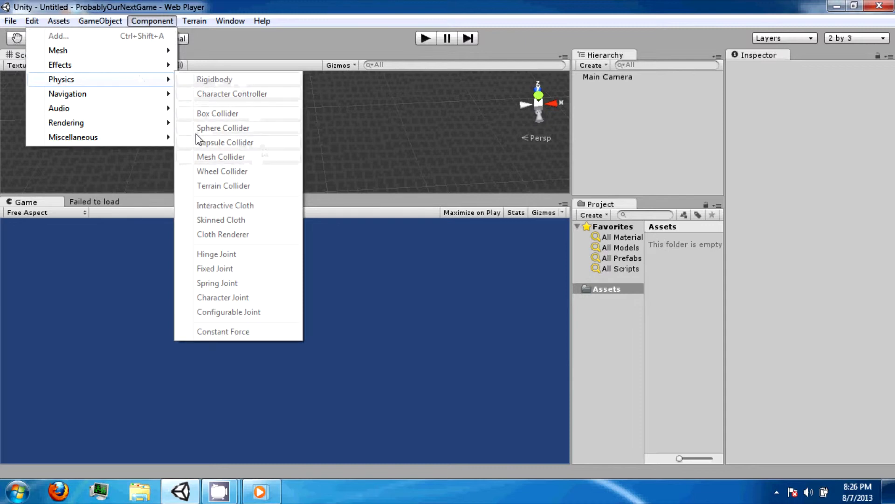
# Step: Open the Terrain menu, then open the Window menu
pyautogui.click(194, 20)
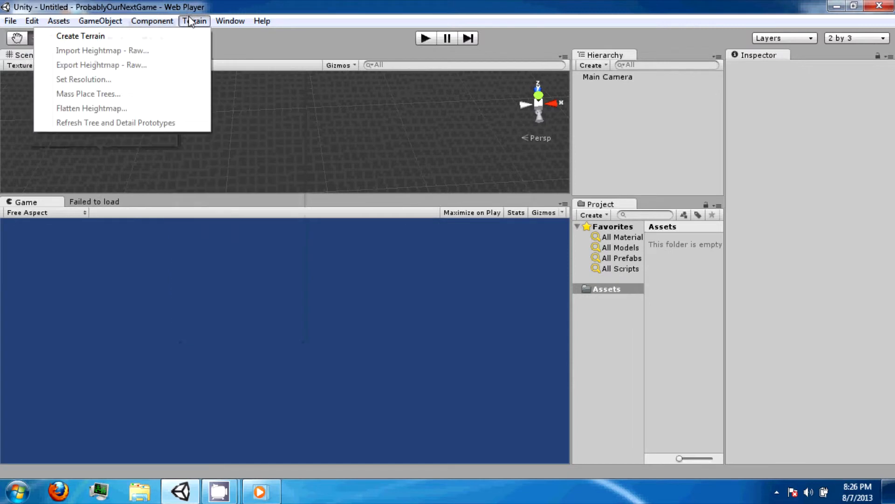
pyautogui.moveTo(192, 27)
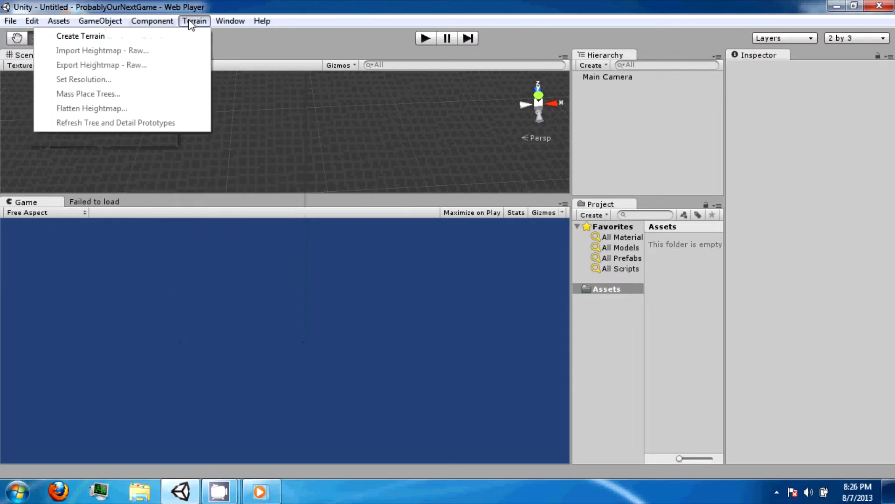
pyautogui.click(230, 20)
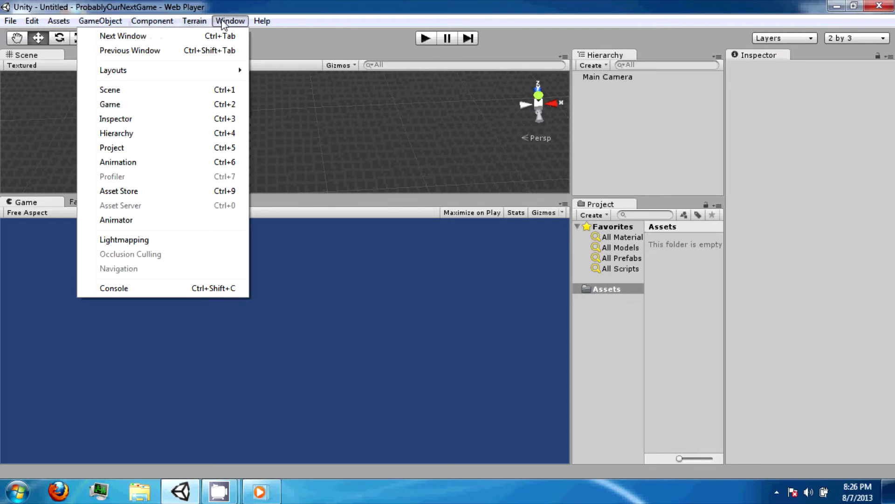
pyautogui.moveTo(245, 27)
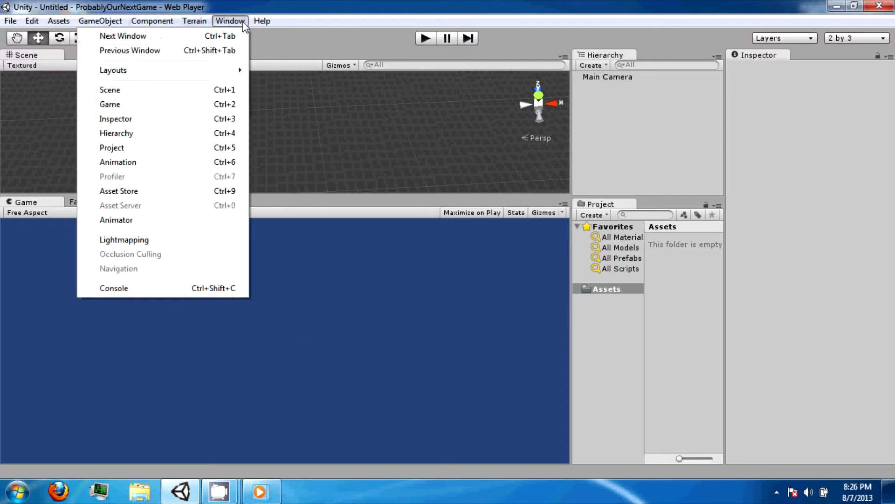
pyautogui.moveTo(196, 150)
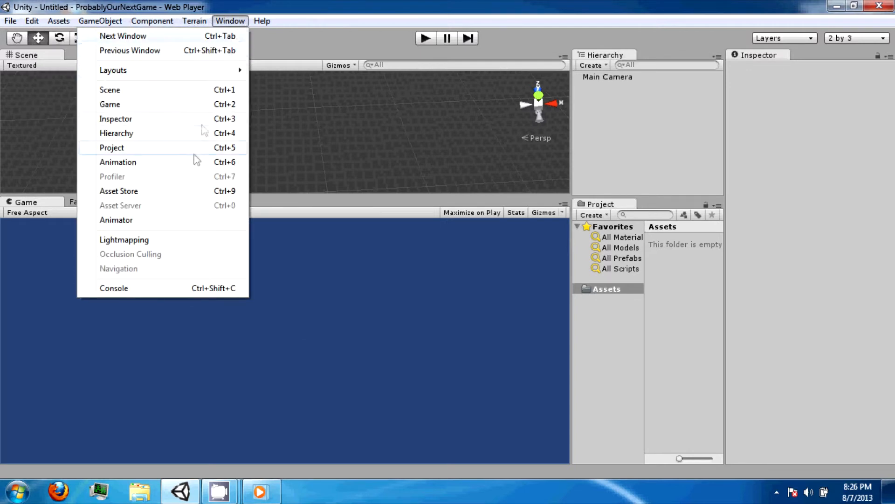
pyautogui.moveTo(136, 270)
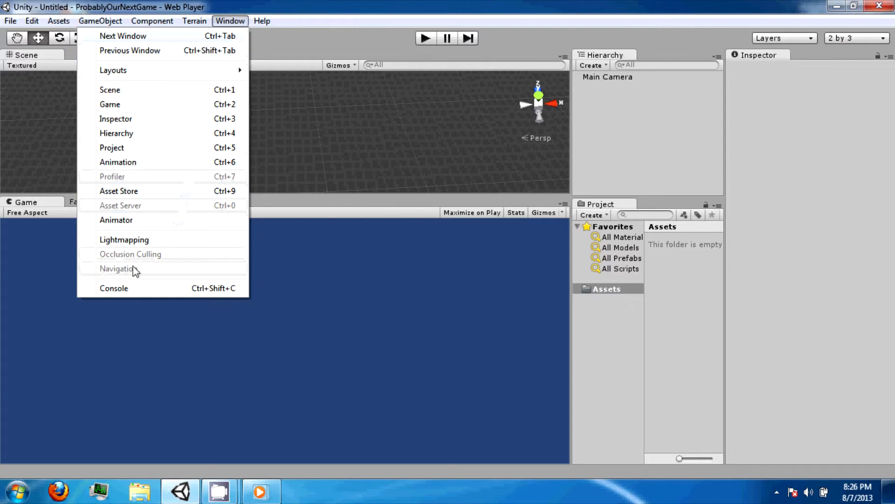
# Step: Close the Window menu and open the Help menu
pyautogui.click(114, 288)
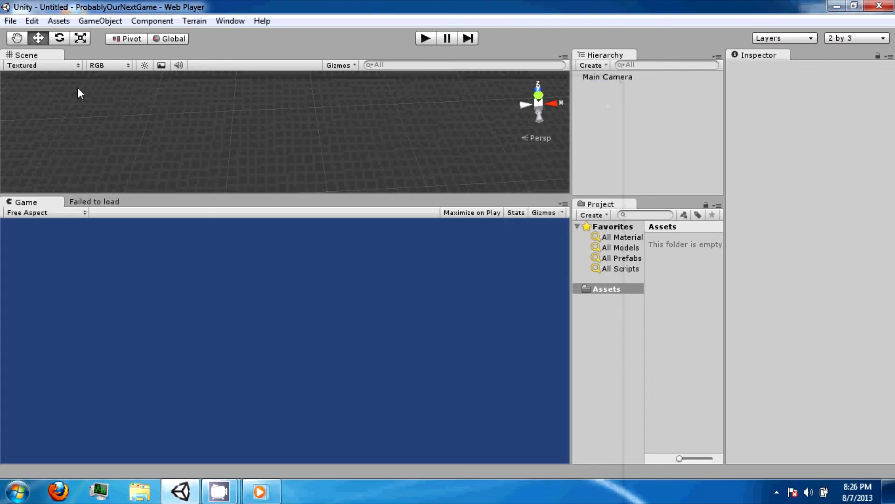
pyautogui.click(262, 21)
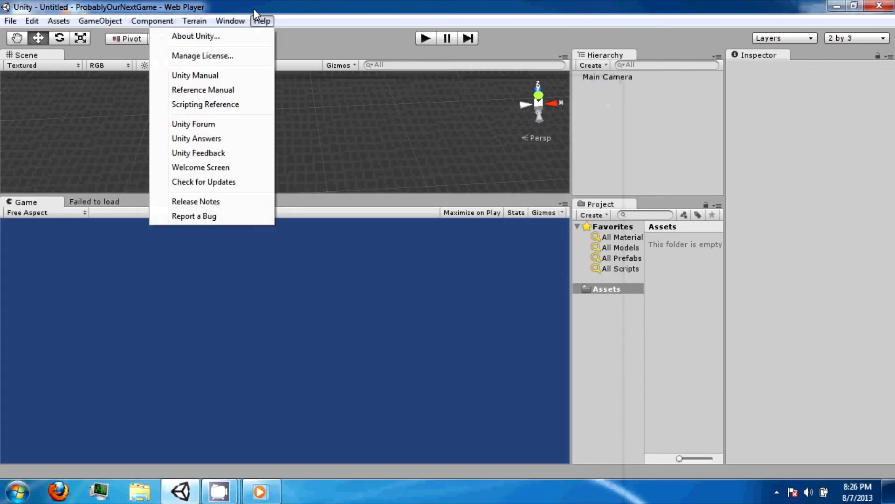
pyautogui.moveTo(201, 168)
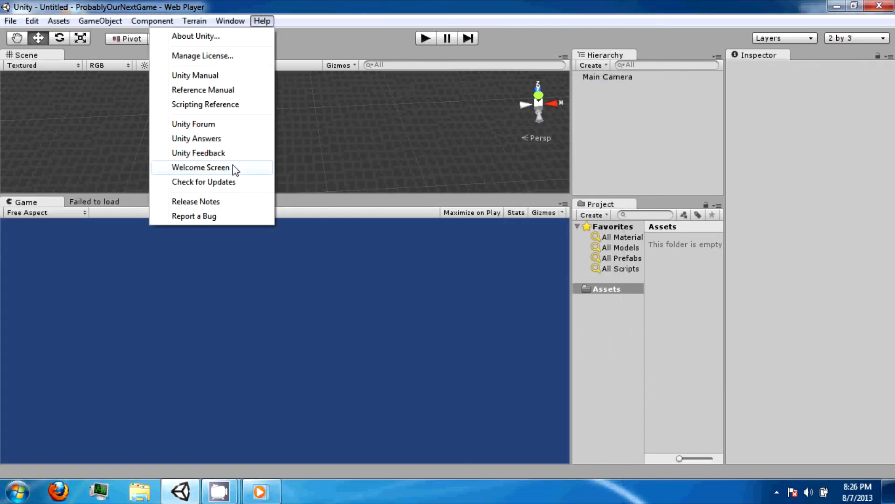
pyautogui.moveTo(232, 186)
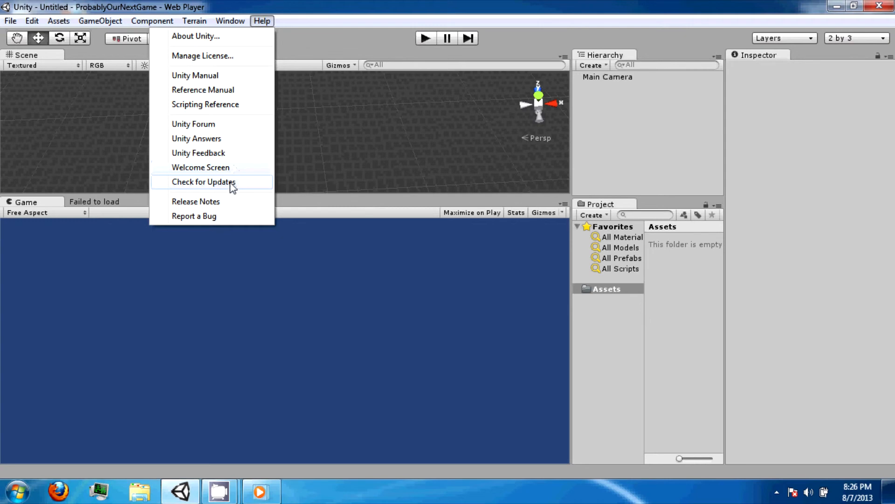
pyautogui.moveTo(351, 5)
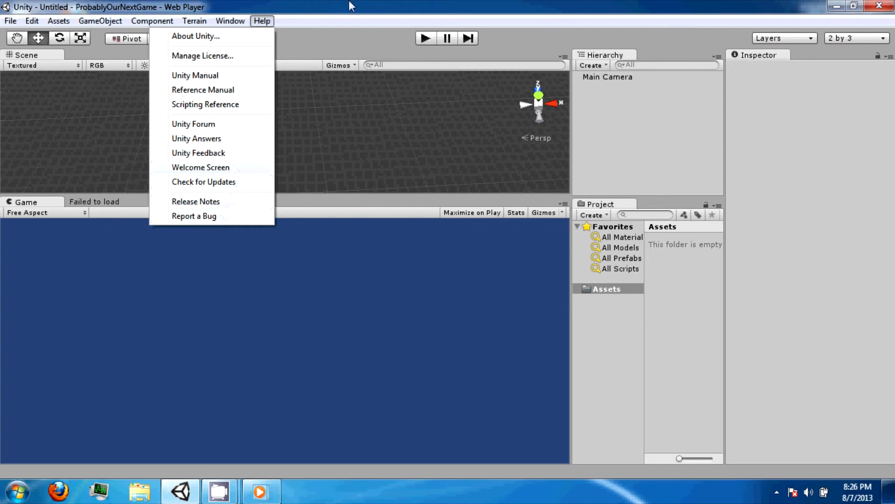